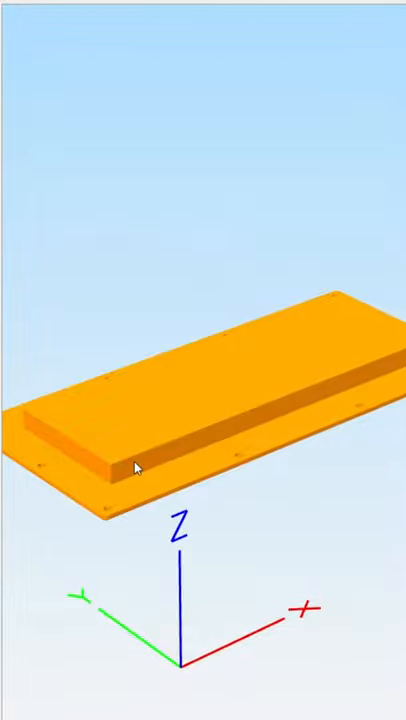
mouse_move(193, 415)
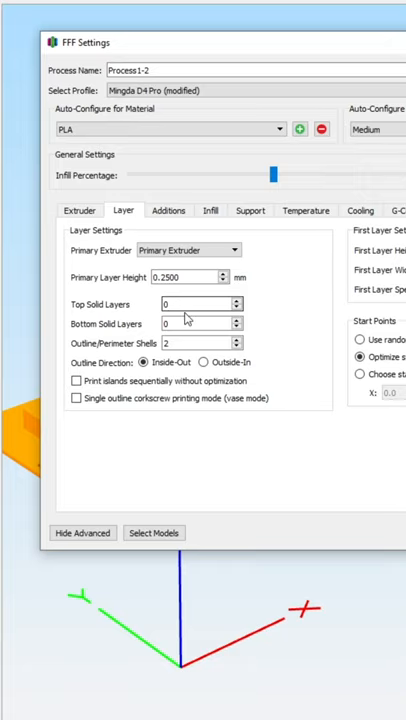
- Bring up the process infill settings to apply 50% grid infill with zero solid layers
left_click(210, 210)
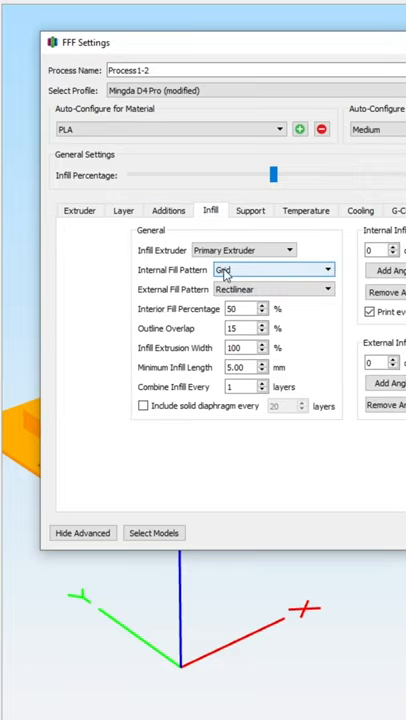